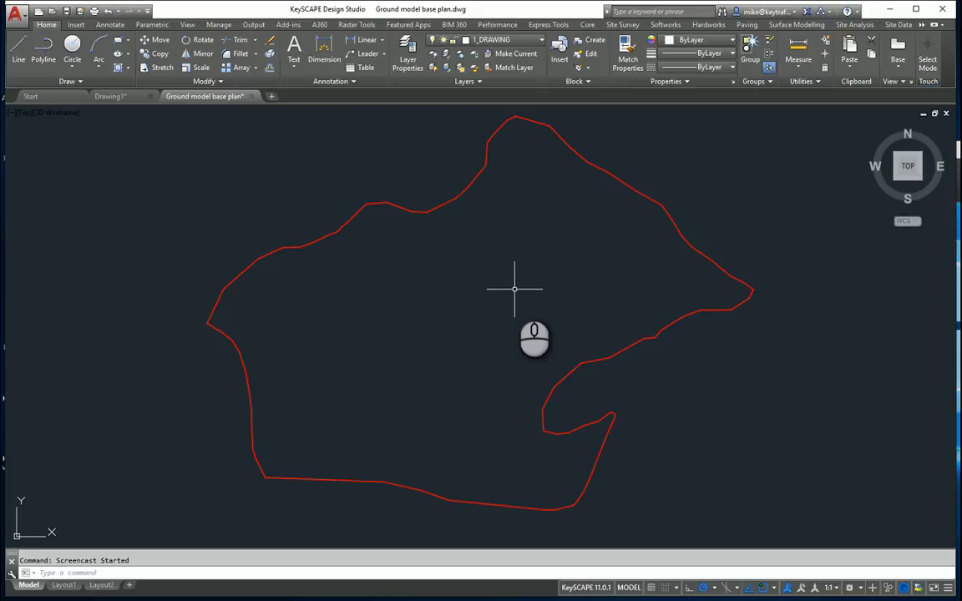
mouse_move(348, 491)
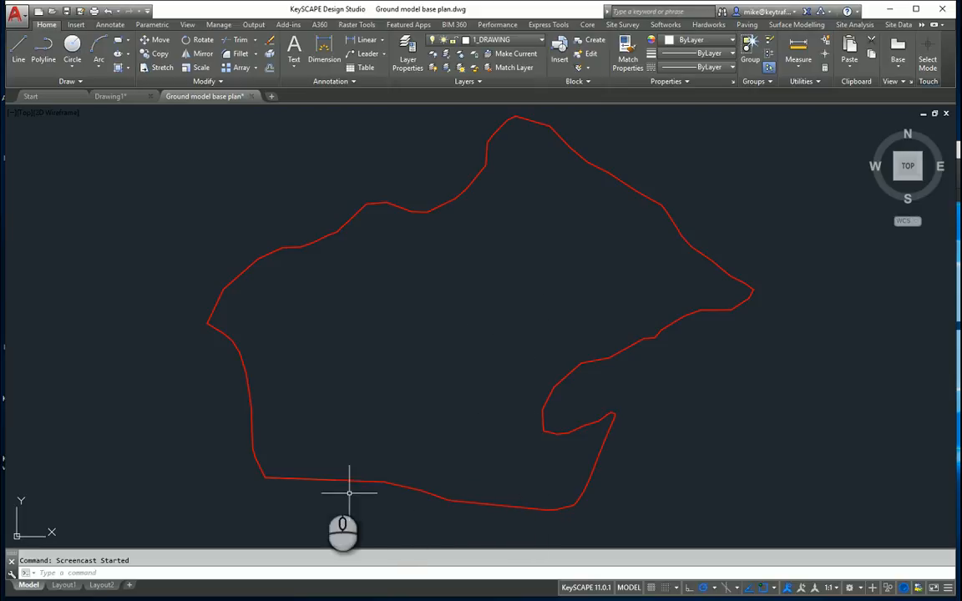
mouse_move(792, 140)
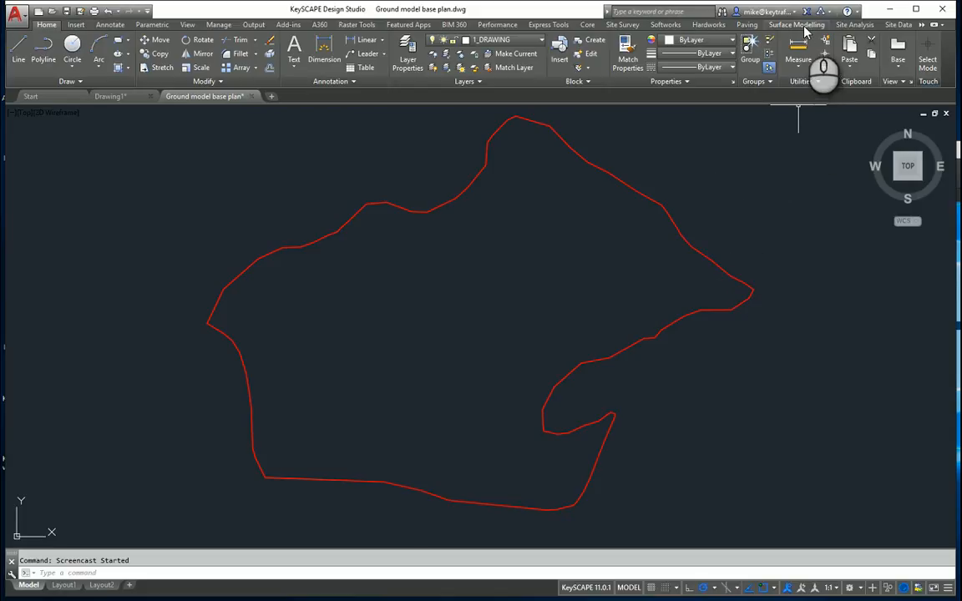
Switch the ribbon to the Surface Modelling tools for the ground model drawing
left_click(799, 25)
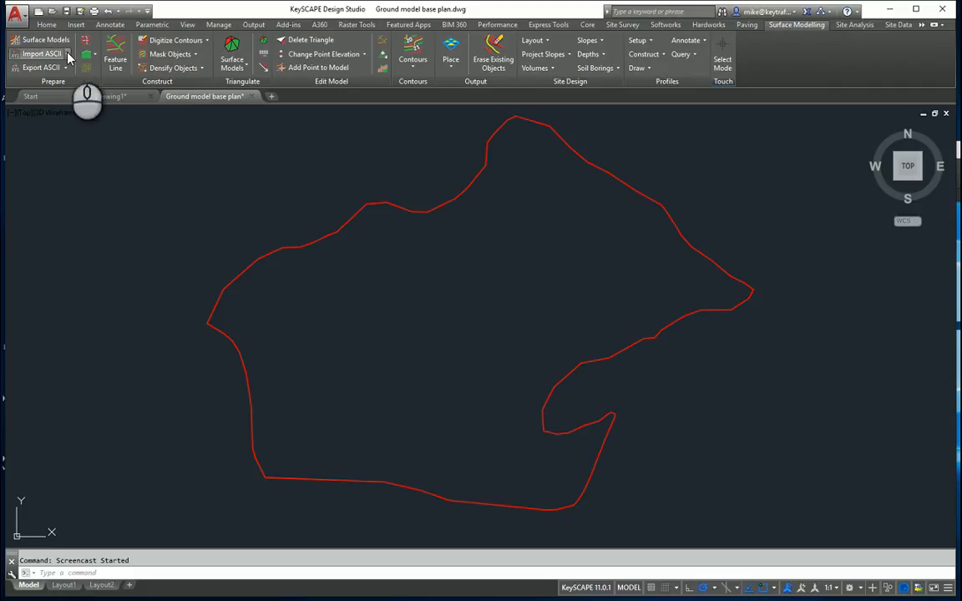
Start an ASCII points import and pick KS-Surface-PENZD (space delimited).txt in the file browser
left_click(40, 64)
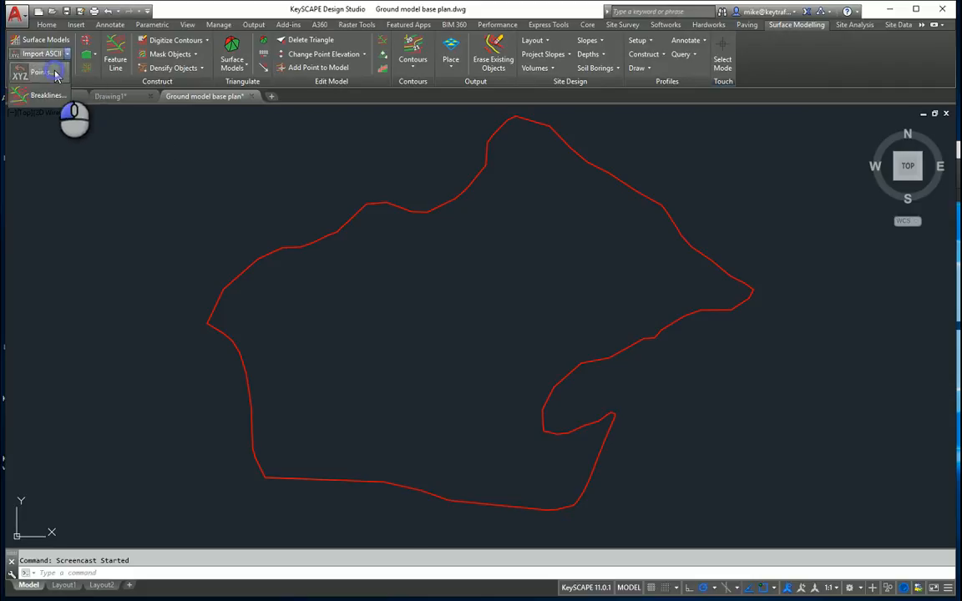
left_click(37, 67)
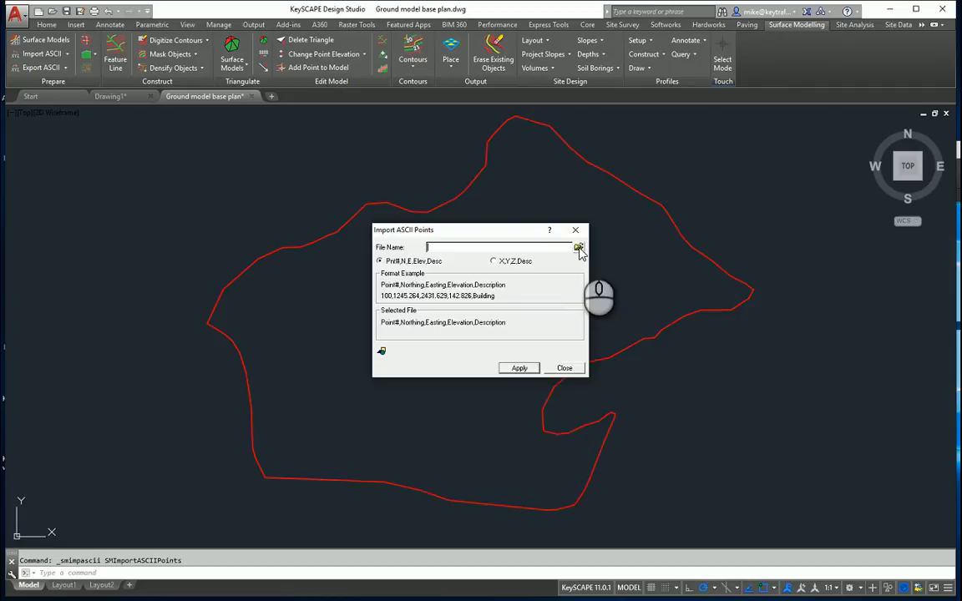
left_click(579, 248)
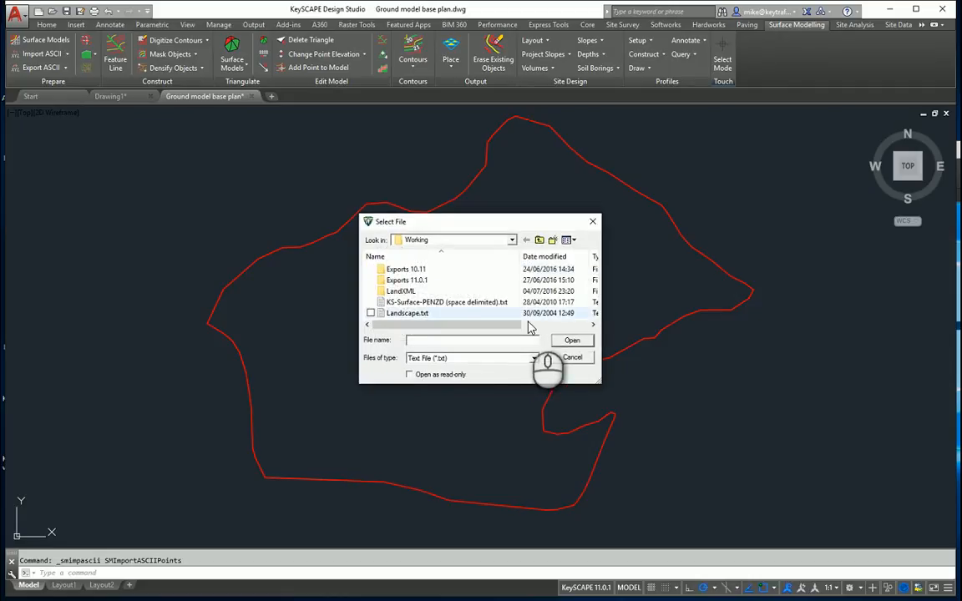
left_click(447, 302)
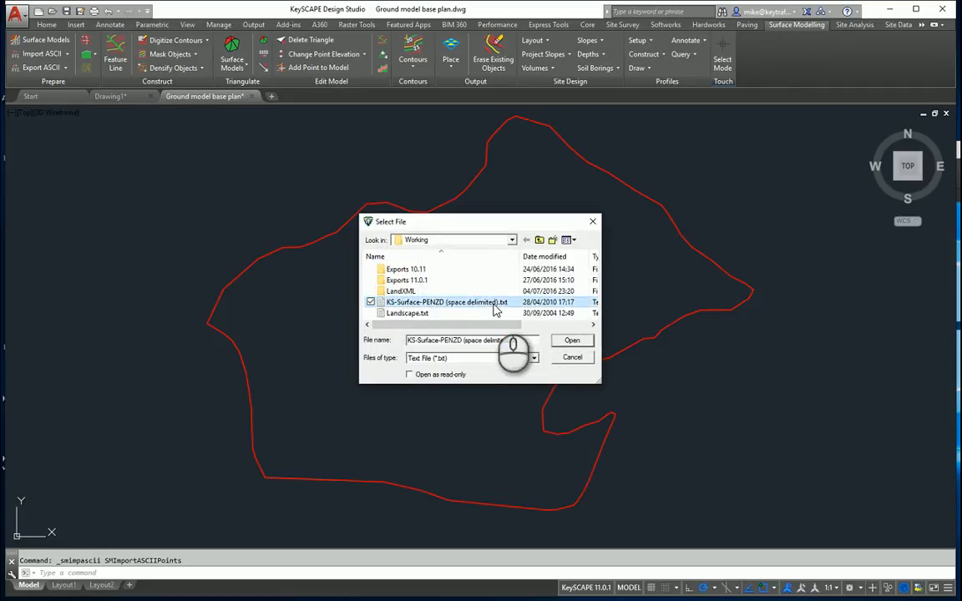
right_click(448, 303)
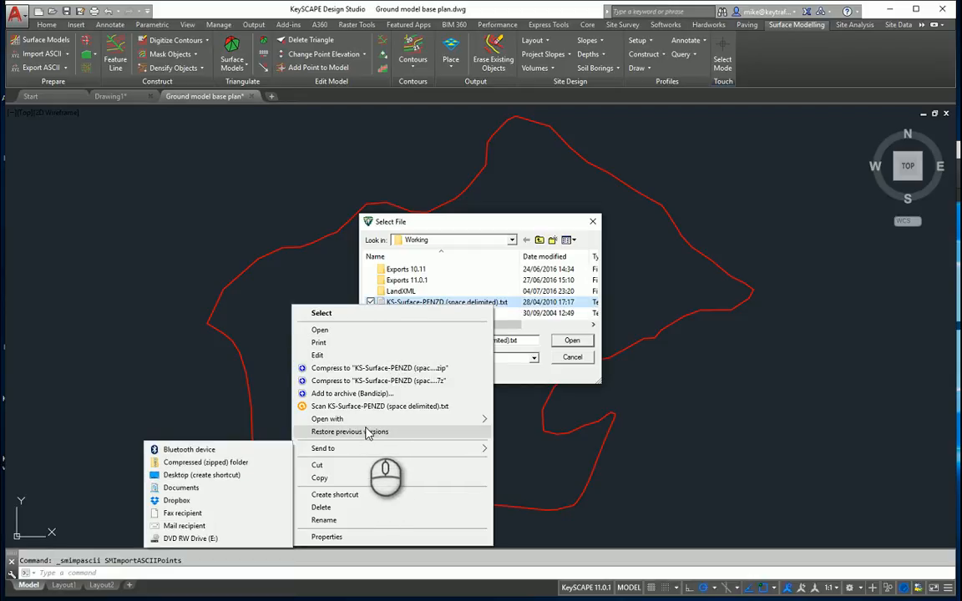
View the point file in Notepad to check its point number, easting, northing and elevation columns
left_click(319, 331)
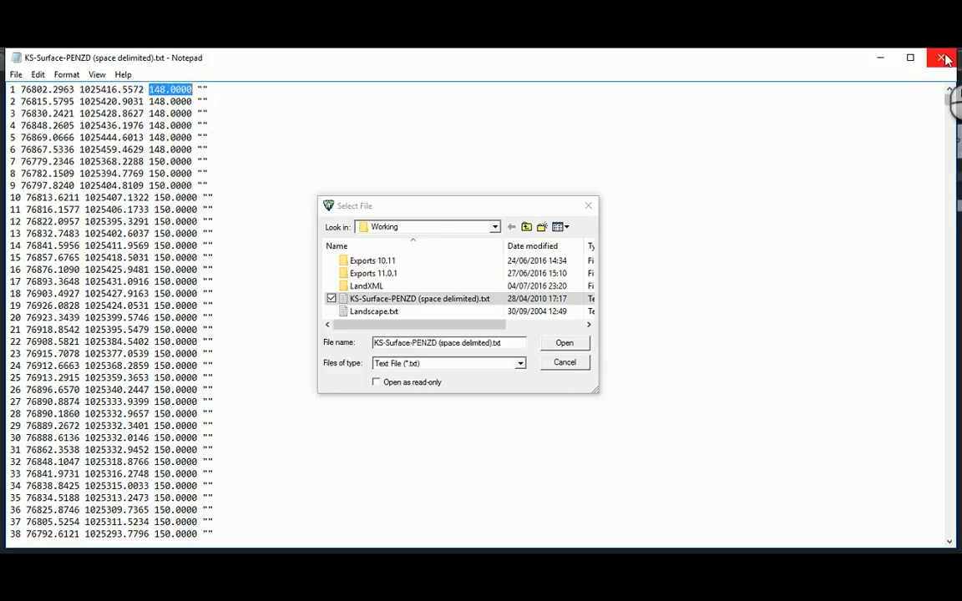
Close Notepad, accept the chosen point file and apply the import to load the survey points
left_click(940, 59)
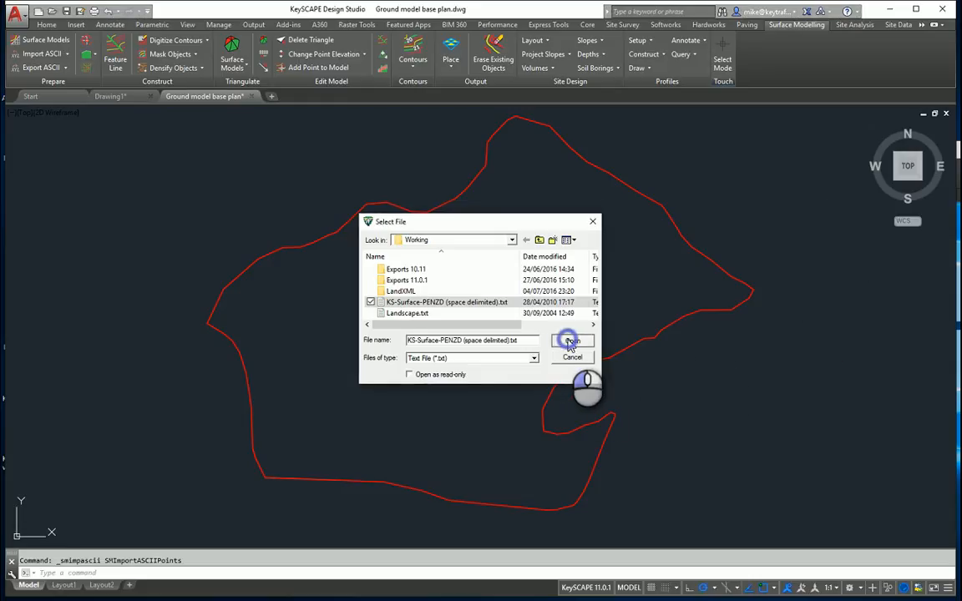
left_click(571, 341)
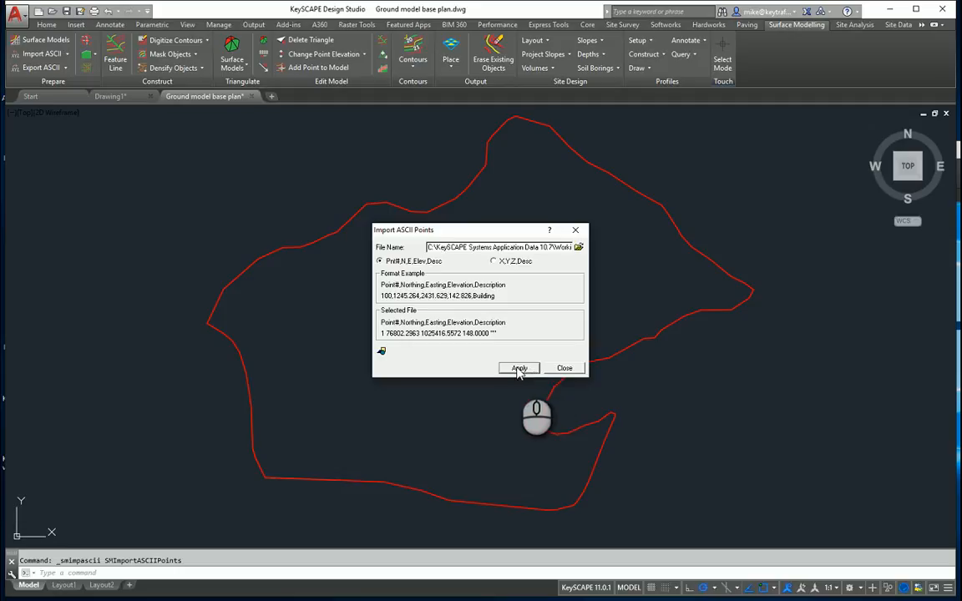
left_click(517, 367)
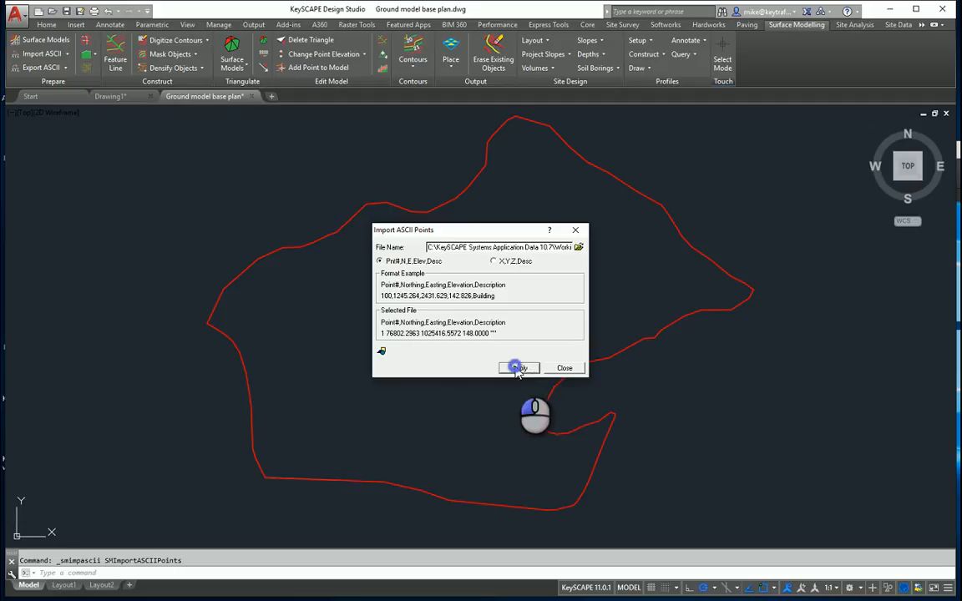
left_click(518, 368)
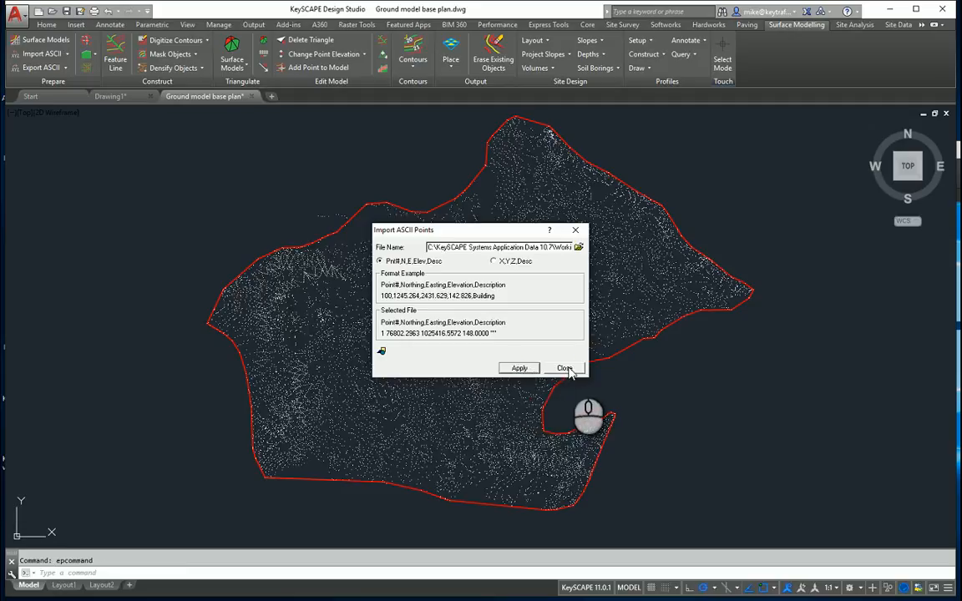
Dismiss the import dialog and return to plan view showing the points inside the red boundary
left_click(563, 368)
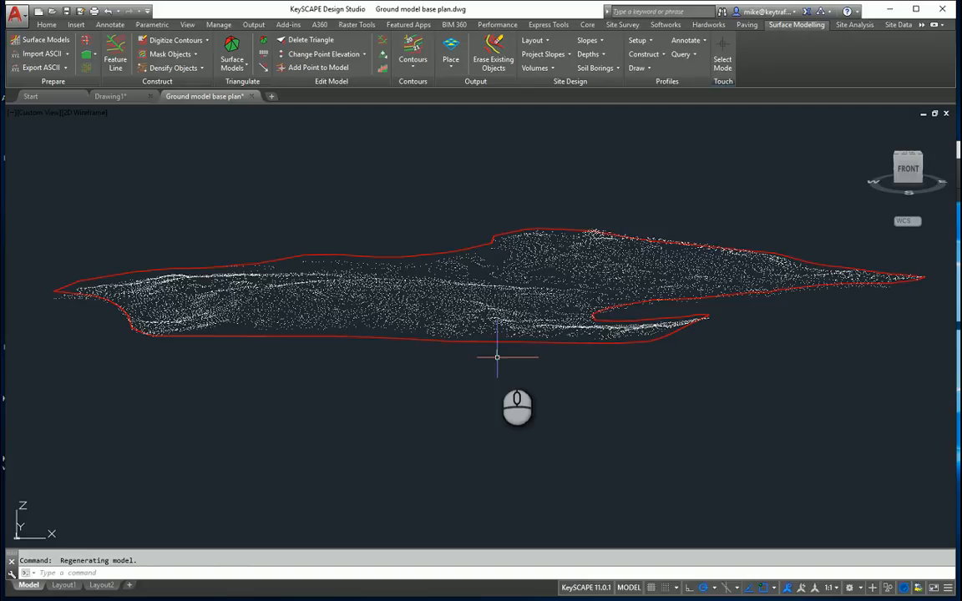
type("plan")
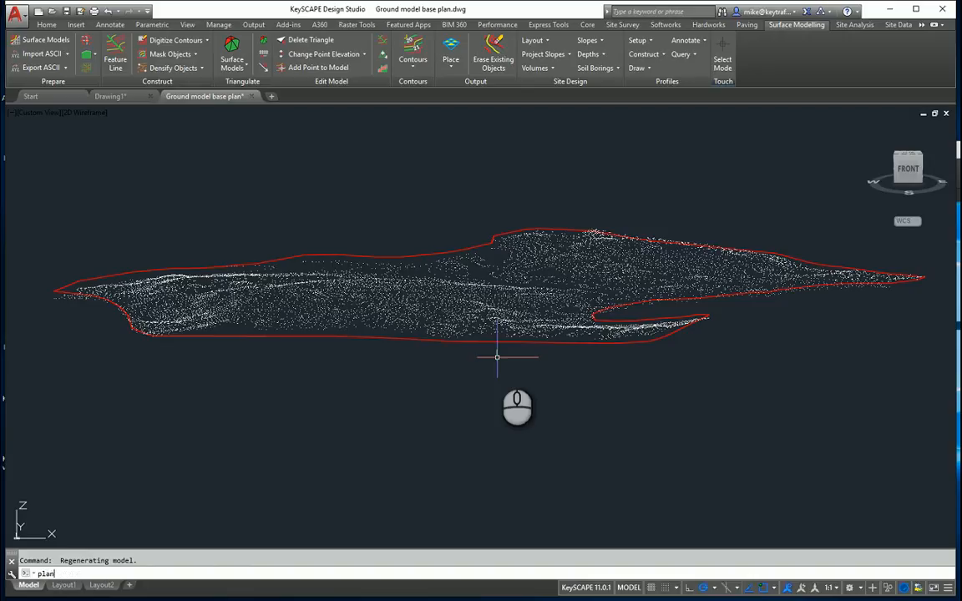
key("Enter")
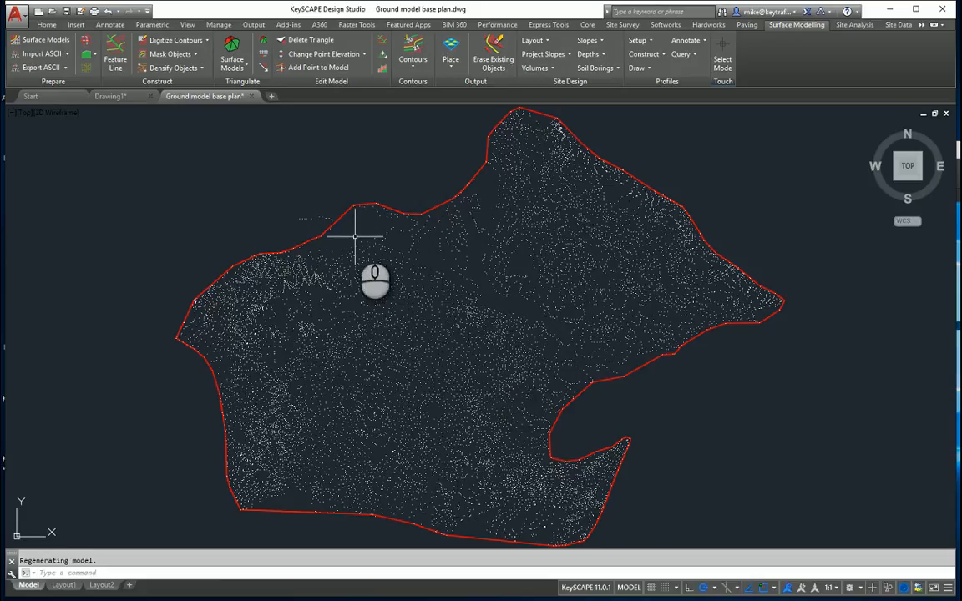
mouse_move(346, 213)
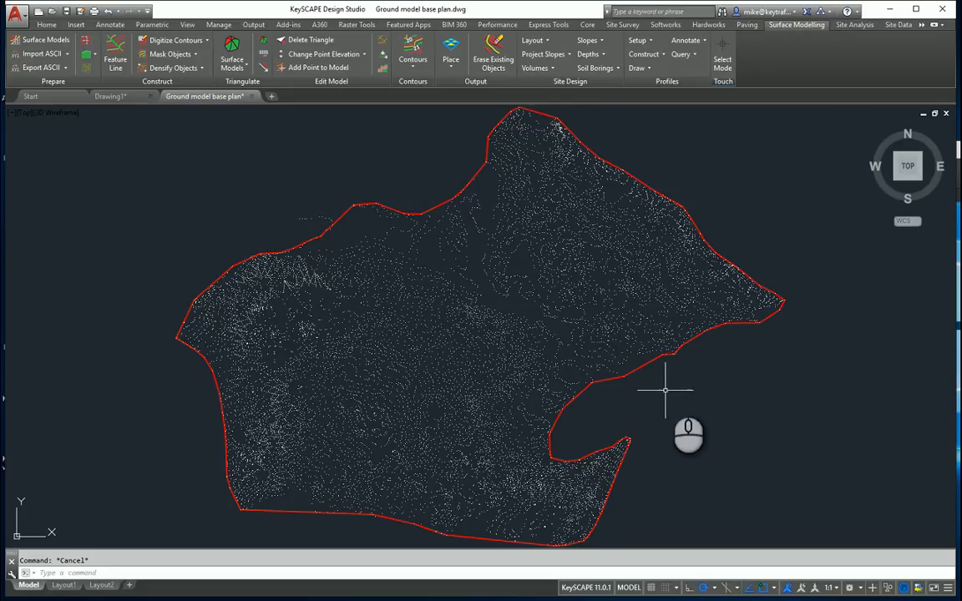
mouse_move(755, 326)
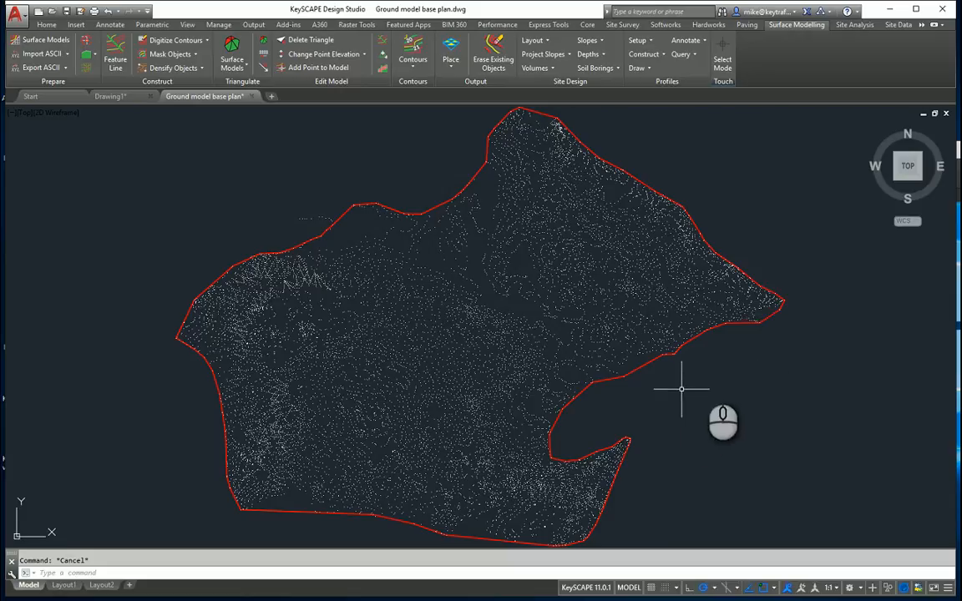
mouse_move(738, 391)
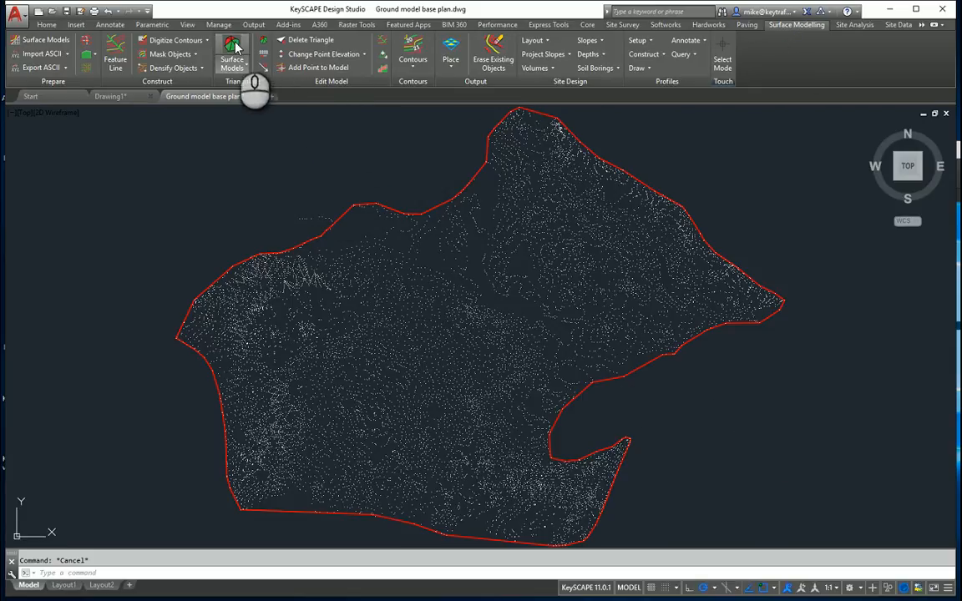
In Triangulate Surface Model, add a new surface model named Existing via Manage Surface Models
left_click(230, 50)
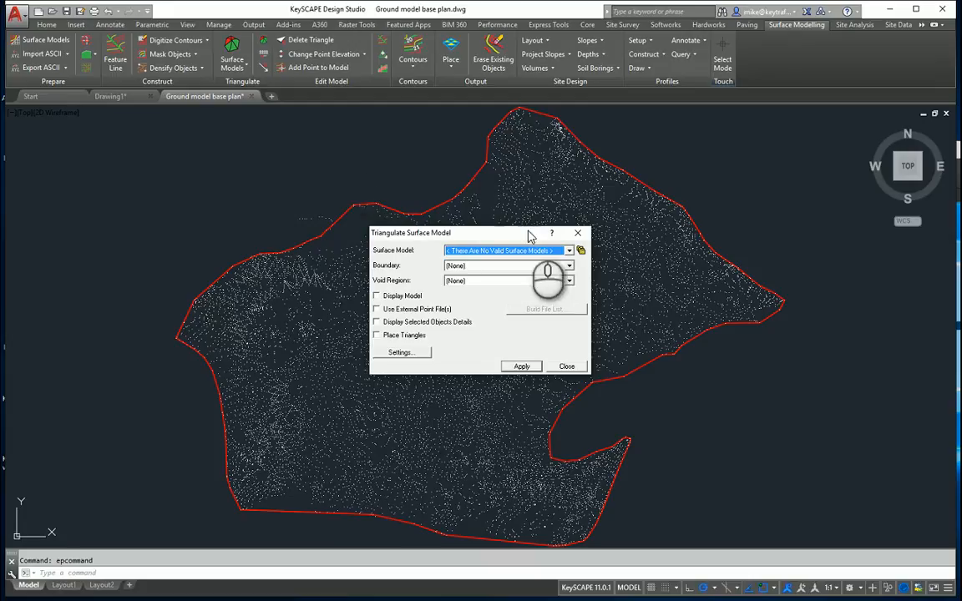
mouse_move(581, 250)
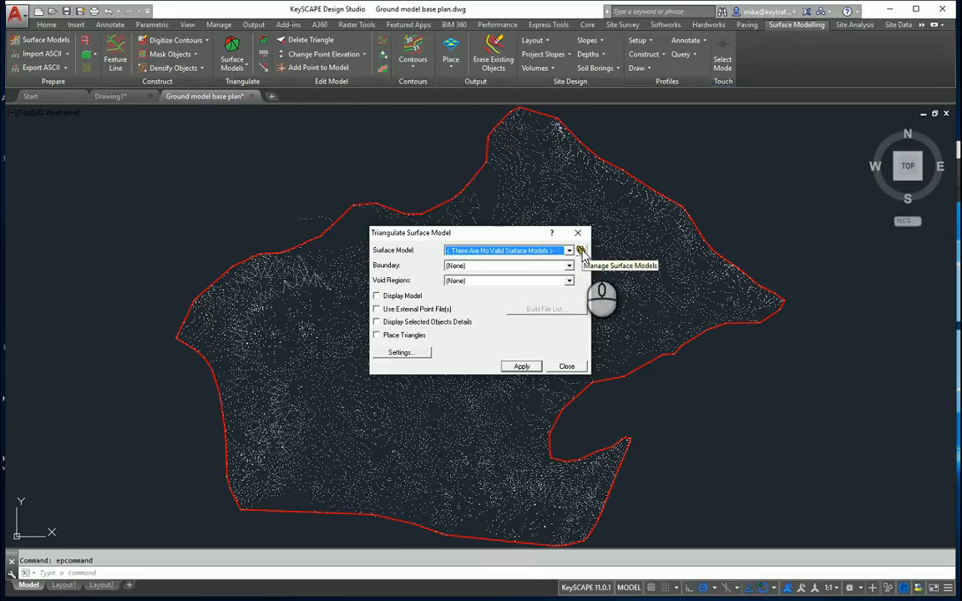
left_click(581, 250)
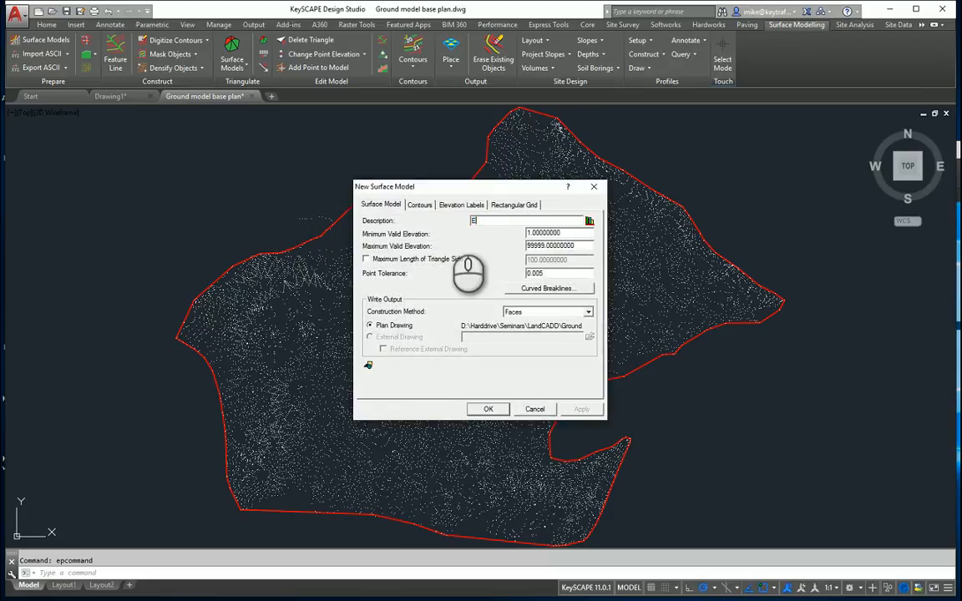
type("Existing")
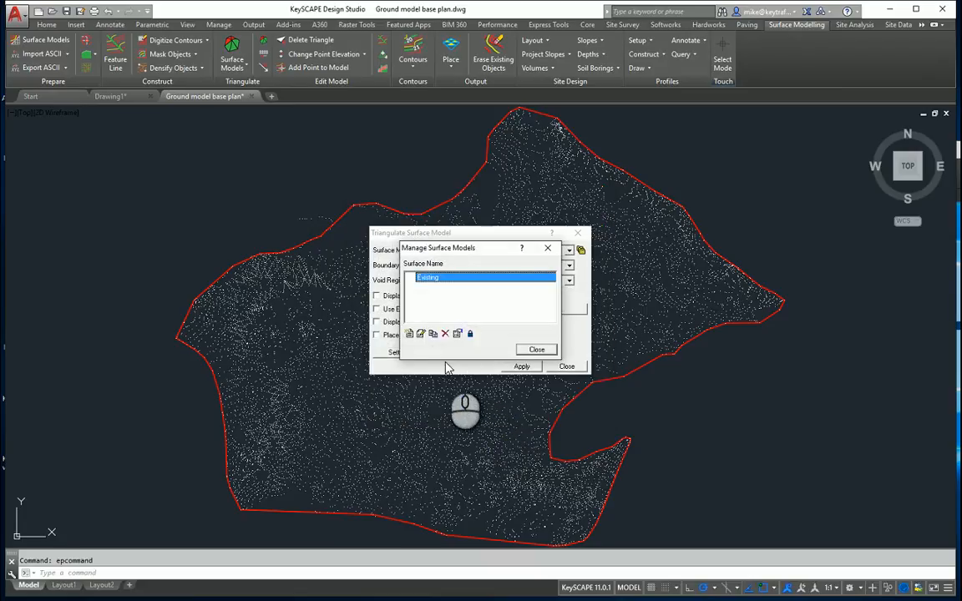
mouse_move(409, 334)
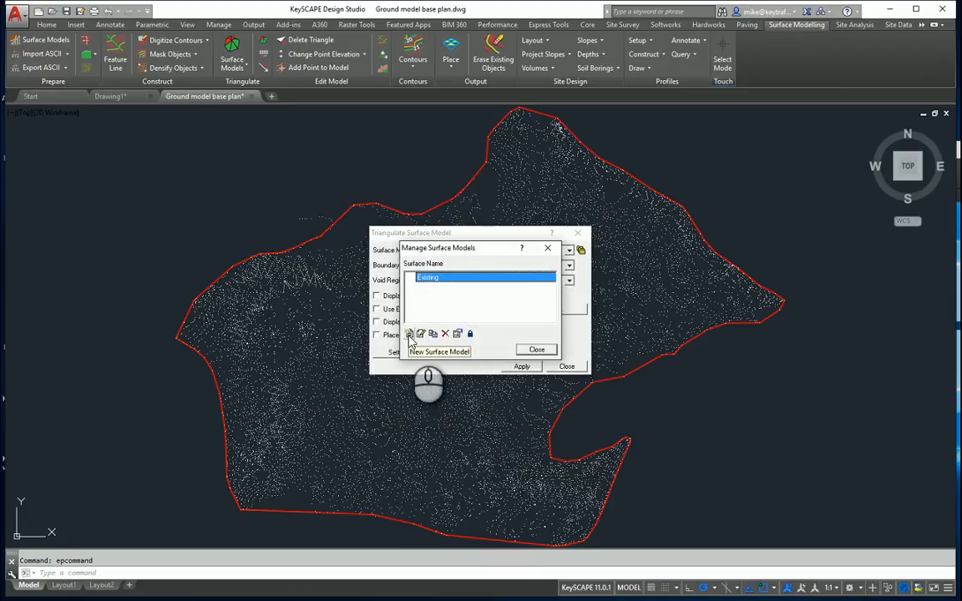
left_click(536, 349)
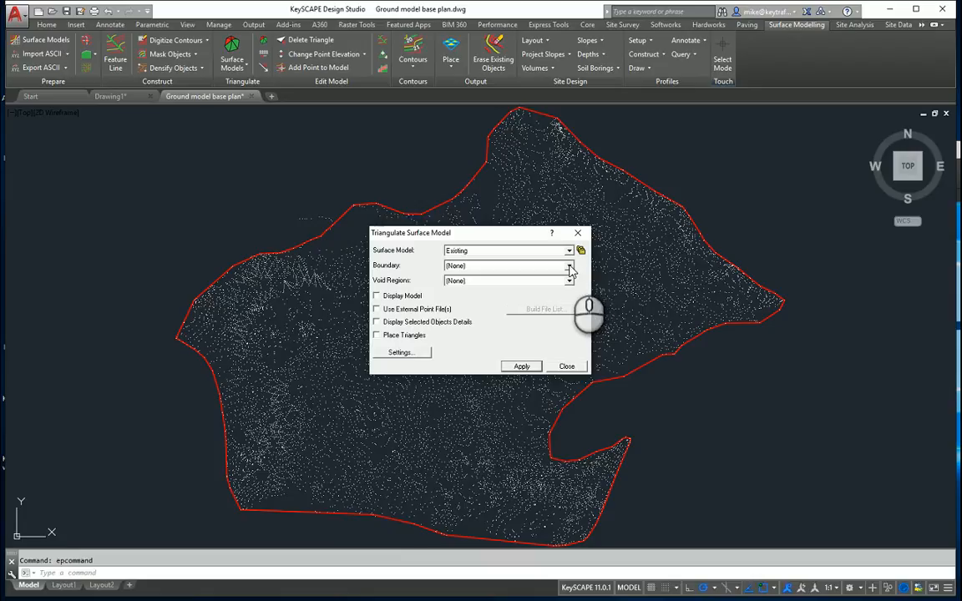
Triangulate Existing with Boundary set to Select, Display Model and Place Triangles on, and apply
left_click(567, 266)
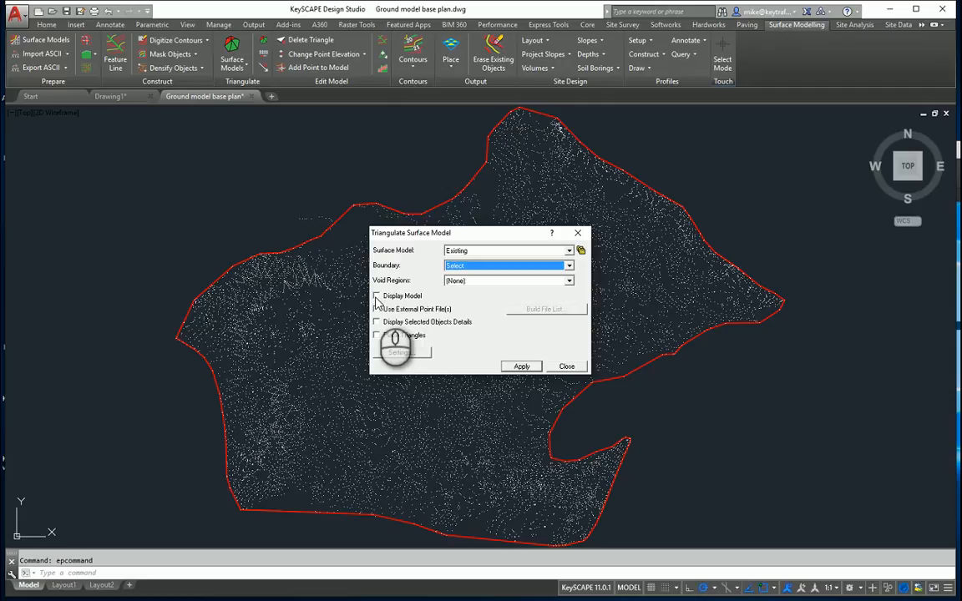
left_click(376, 295)
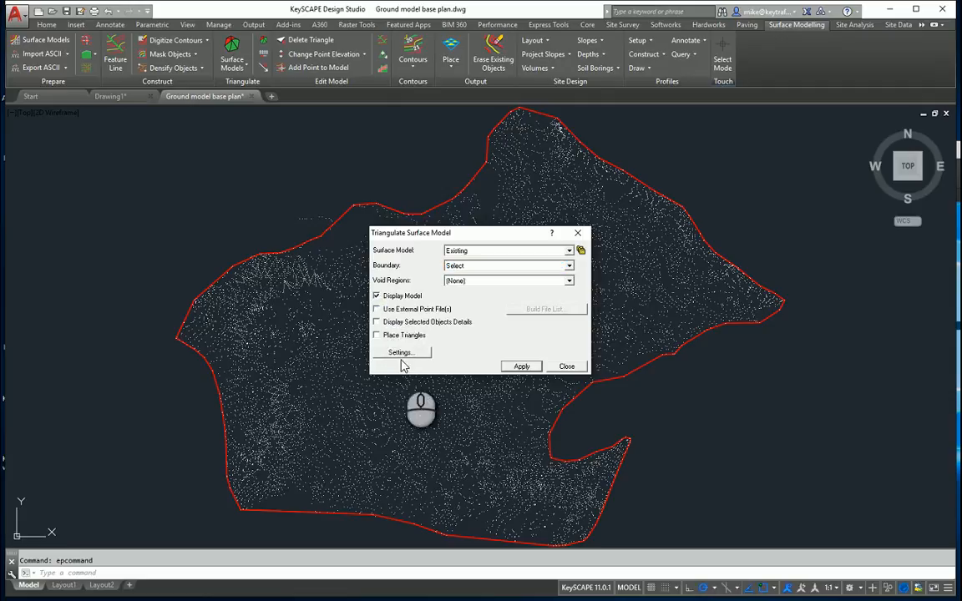
left_click(376, 334)
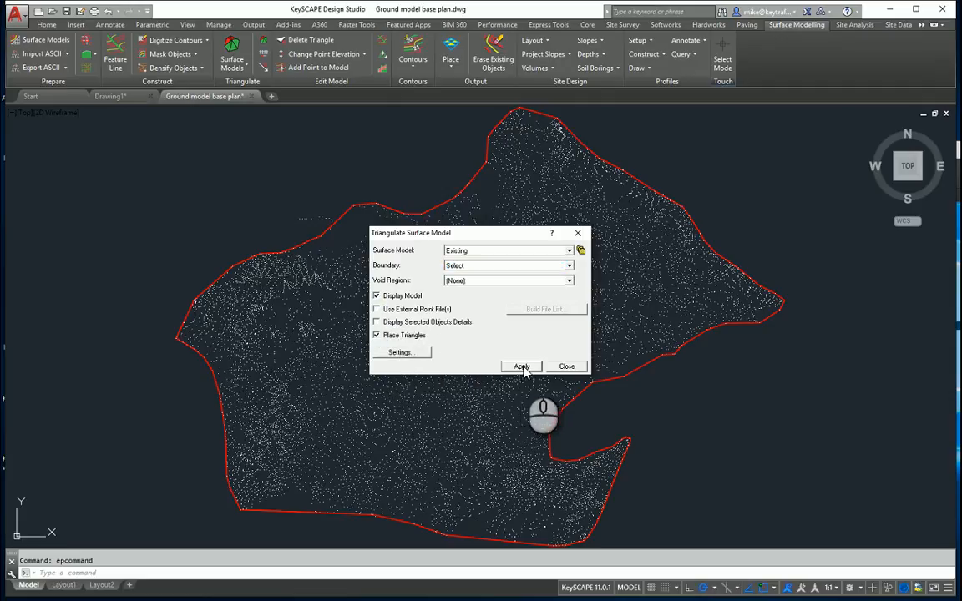
left_click(521, 366)
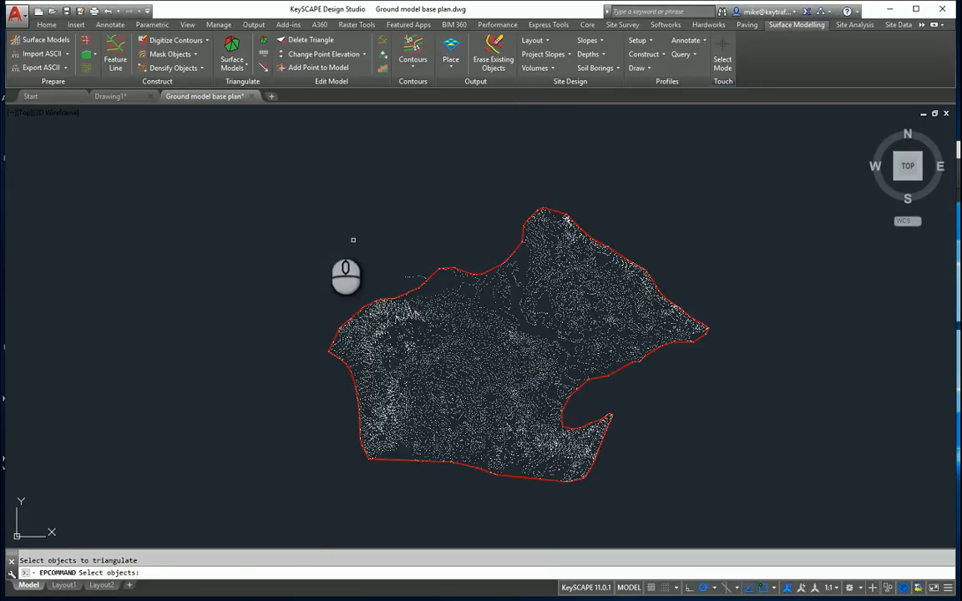
Window-select the survey points and red boundary to generate the triangulated mesh
left_click_drag(352, 241, 738, 498)
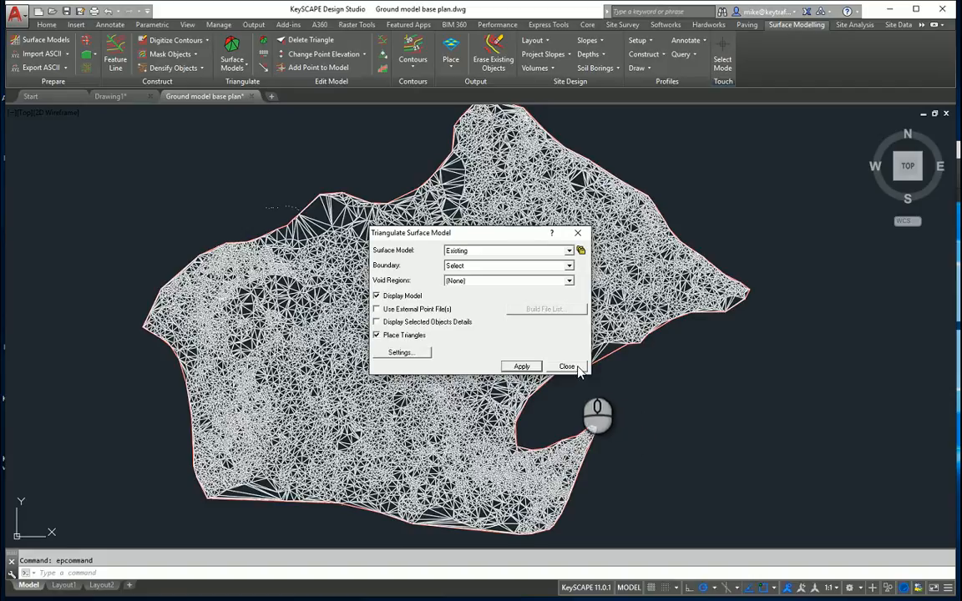
Close the triangulation dialog and set the TIN layer colour to green (colour 72) in Layer Properties
left_click(566, 366)
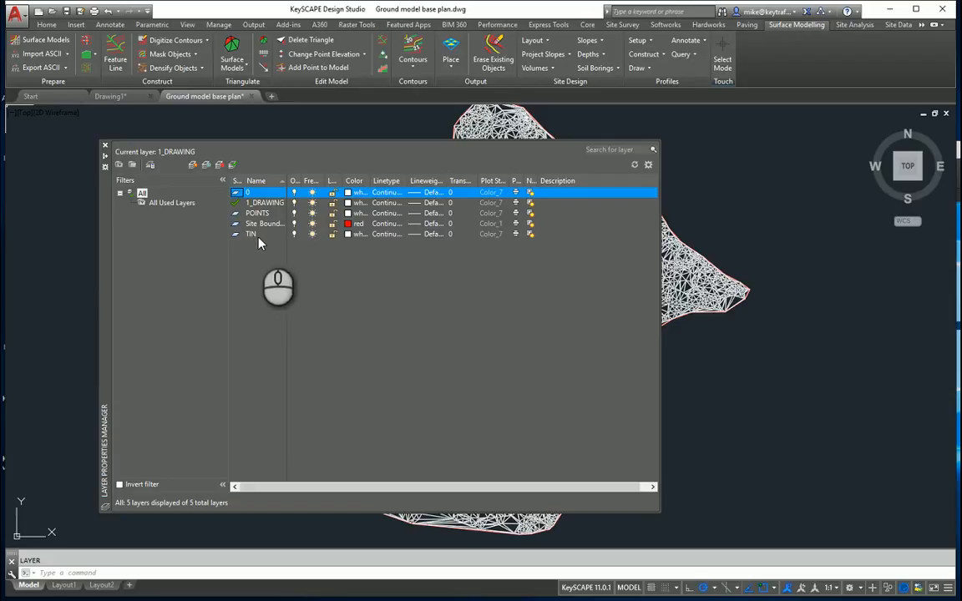
left_click(250, 234)
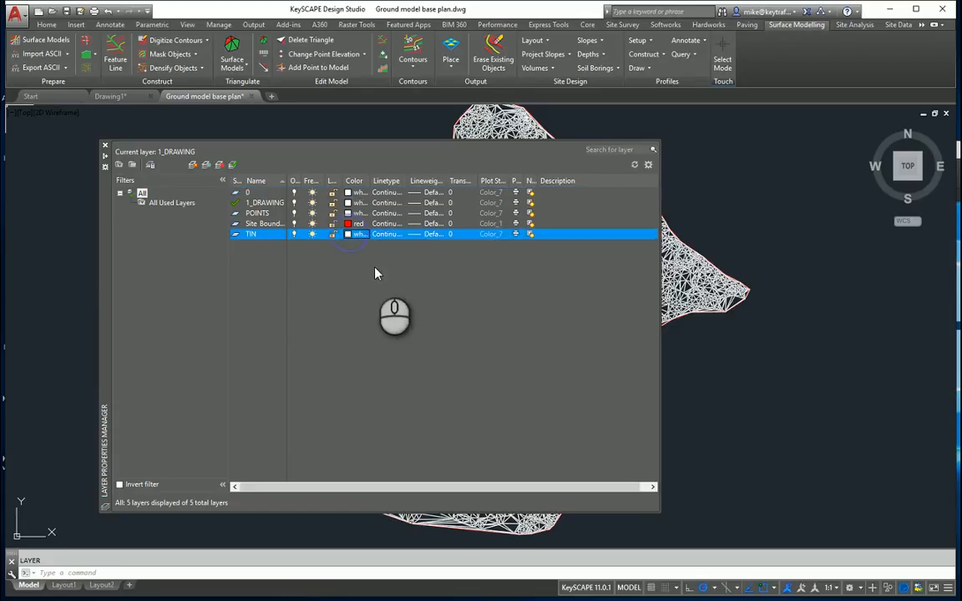
left_click(351, 233)
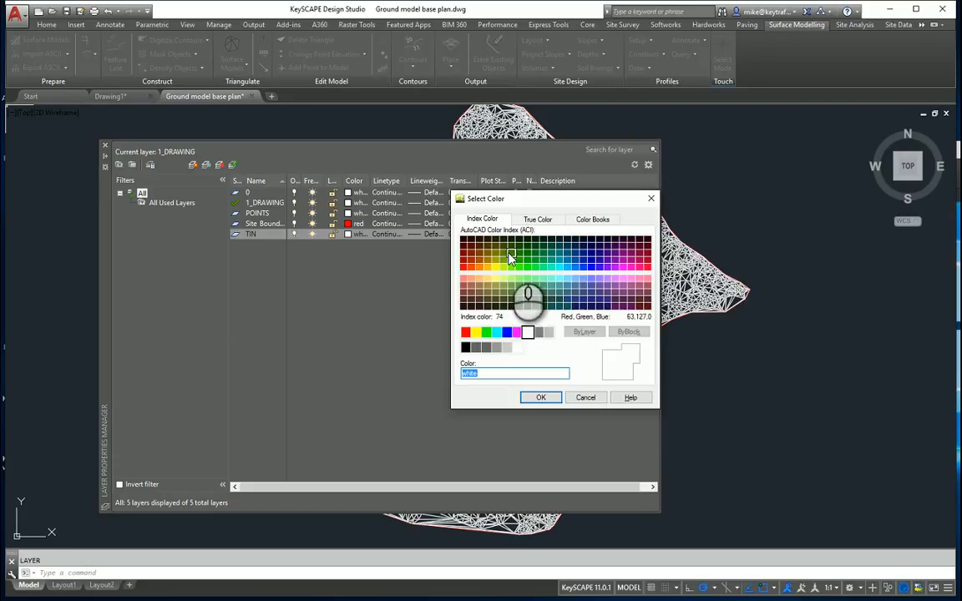
left_click(511, 258)
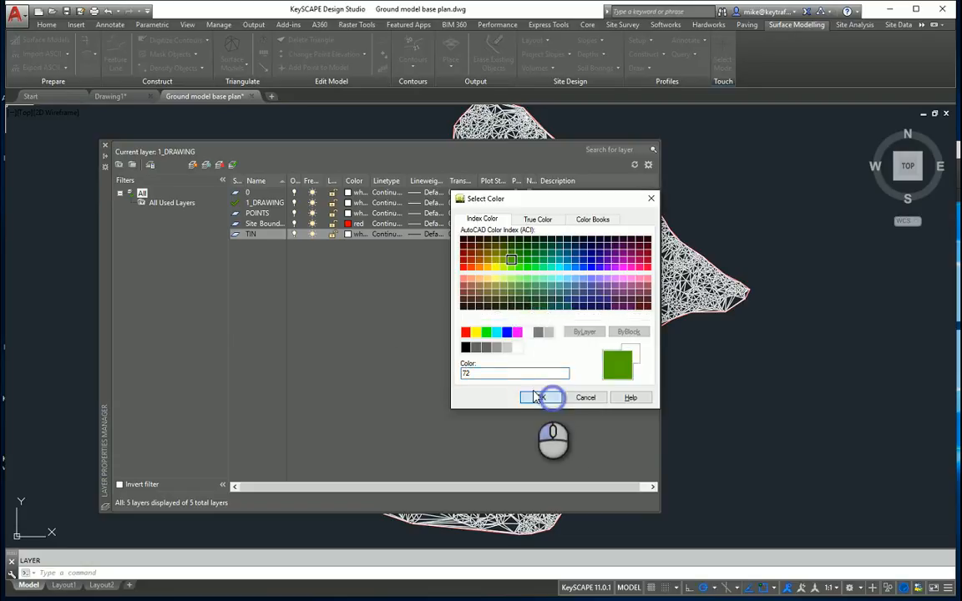
left_click(545, 397)
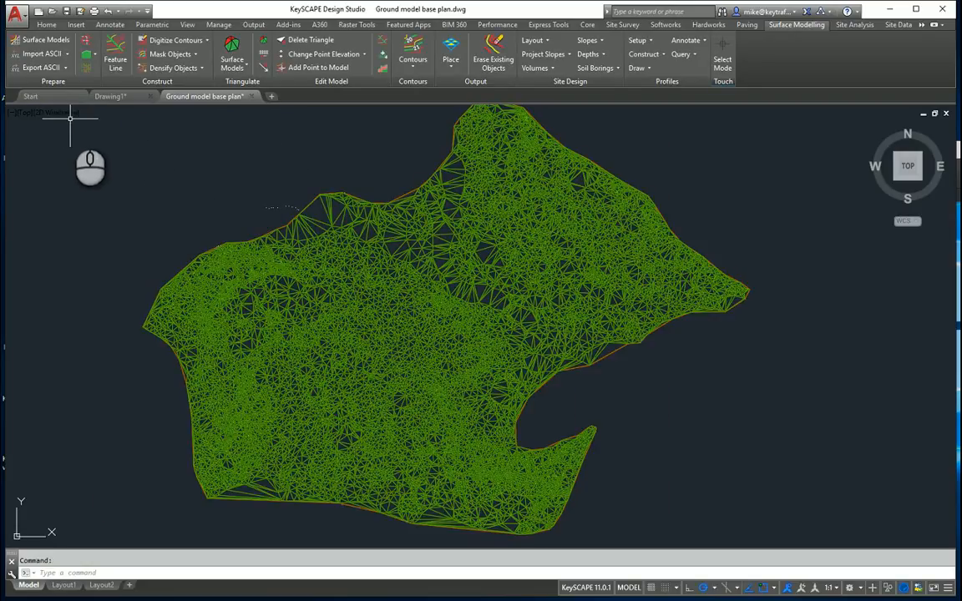
Set the visual style to Shaded and orbit to view the green surface as 3D terrain
left_click(50, 114)
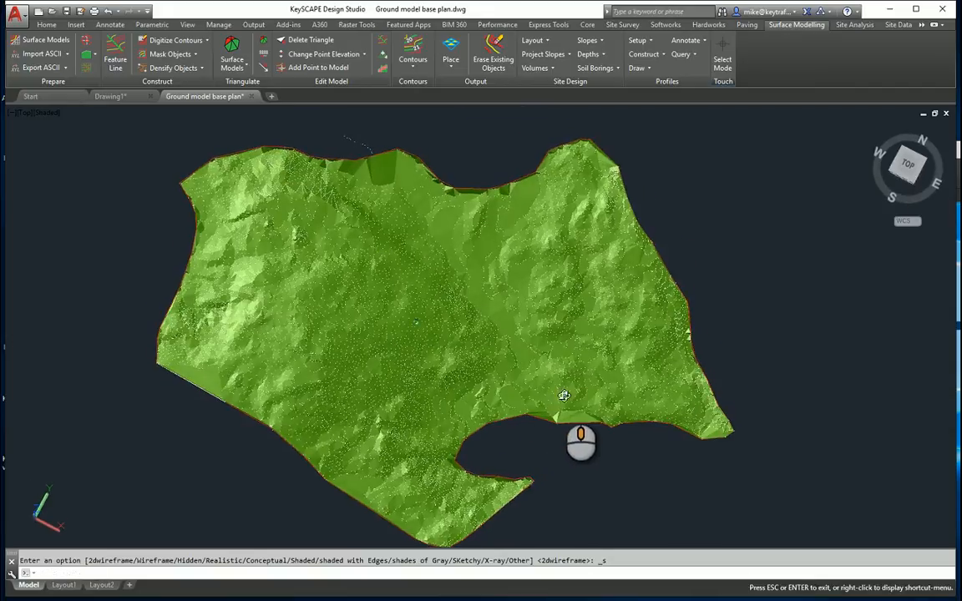
left_click_drag(564, 394, 600, 421)
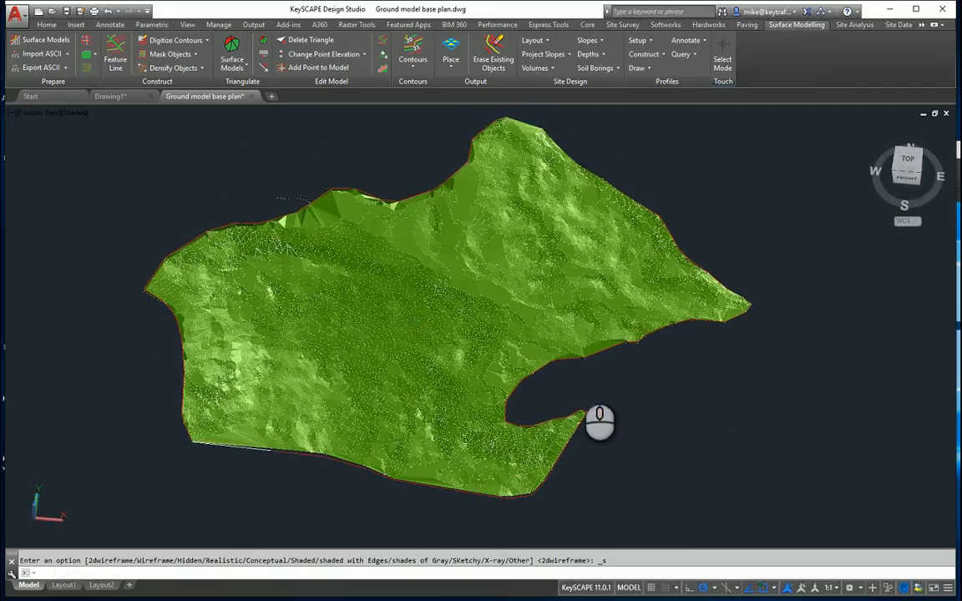